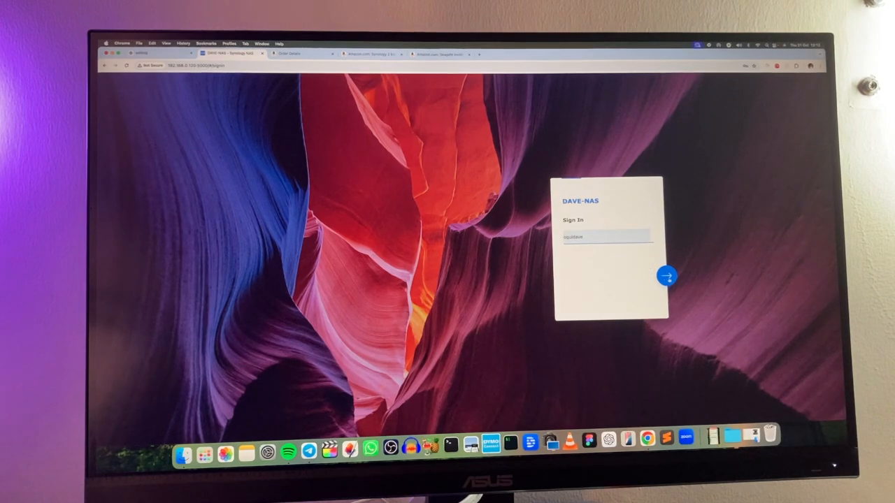
Sign in to the NAS and go to the local address 192.168.0.120:5000.
left_click(665, 277)
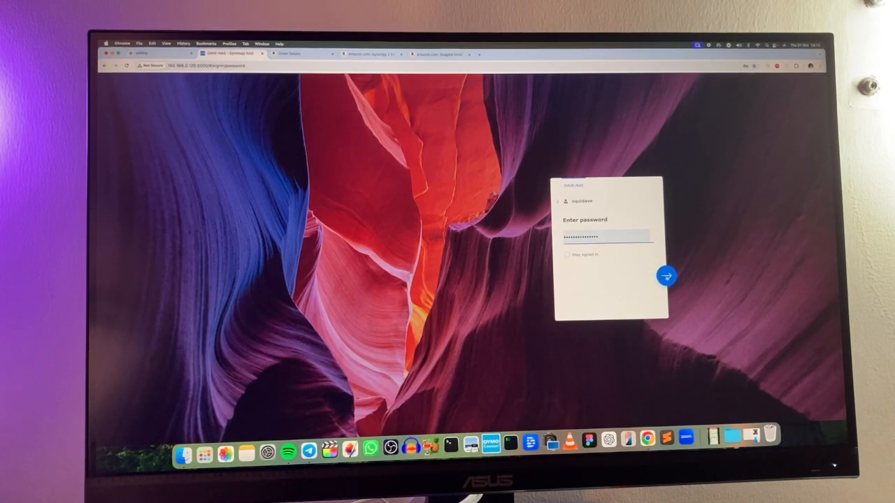
left_click(665, 275)
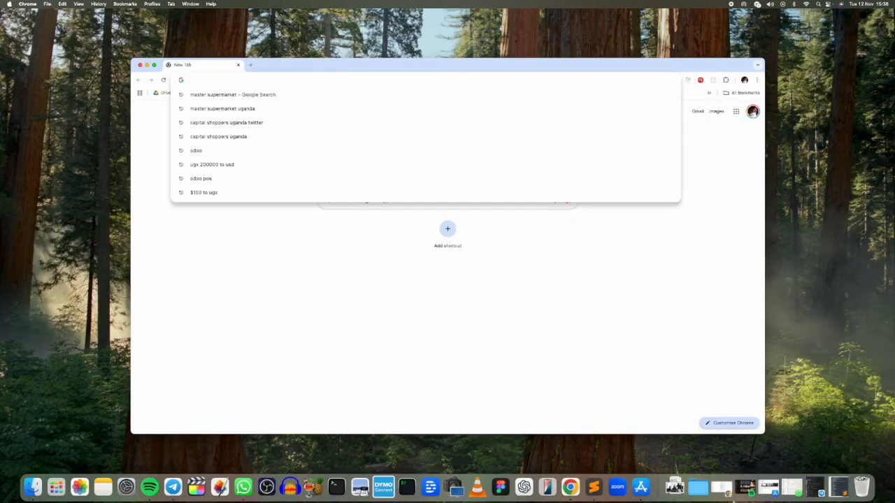
type("192.168.0.120:5000")
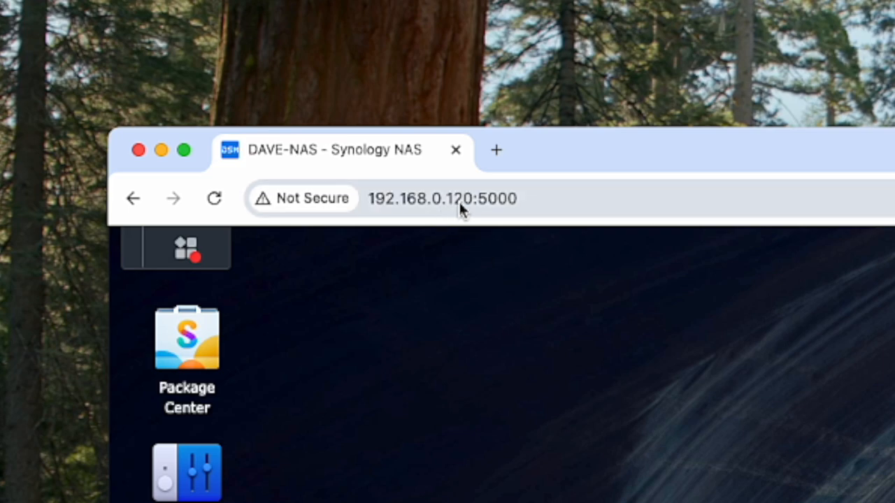
mouse_move(496, 212)
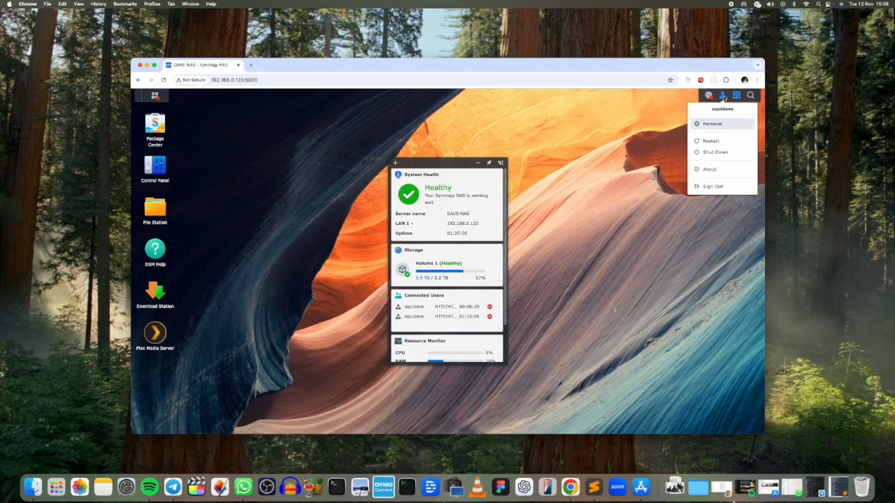
Sign out, sign back in as equidave with the saved password, and move the status widgets to the right edge.
left_click(712, 186)
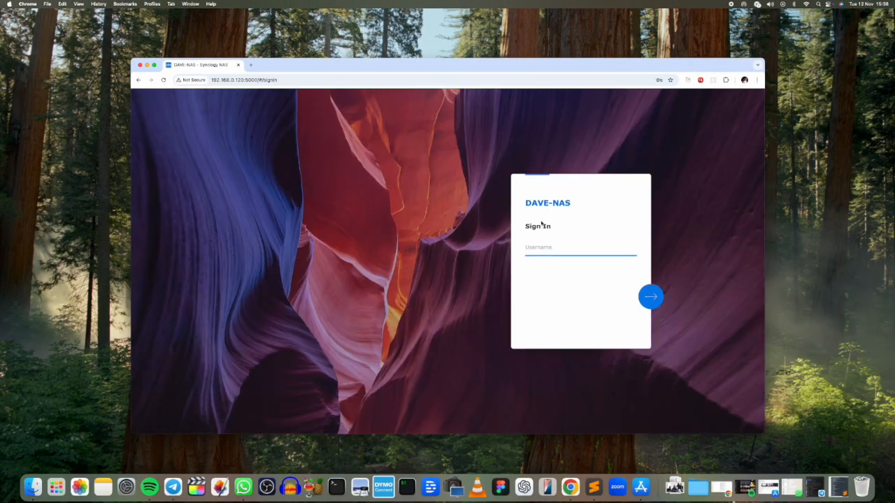
type("equidave")
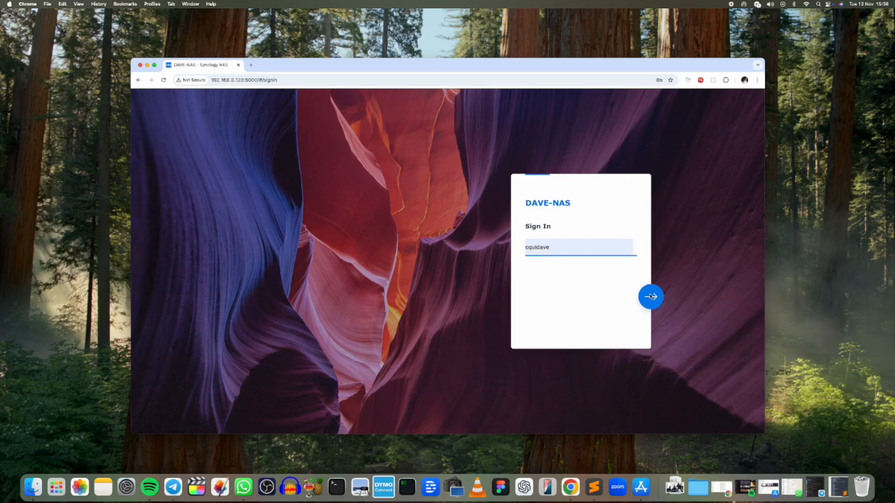
left_click(651, 297)
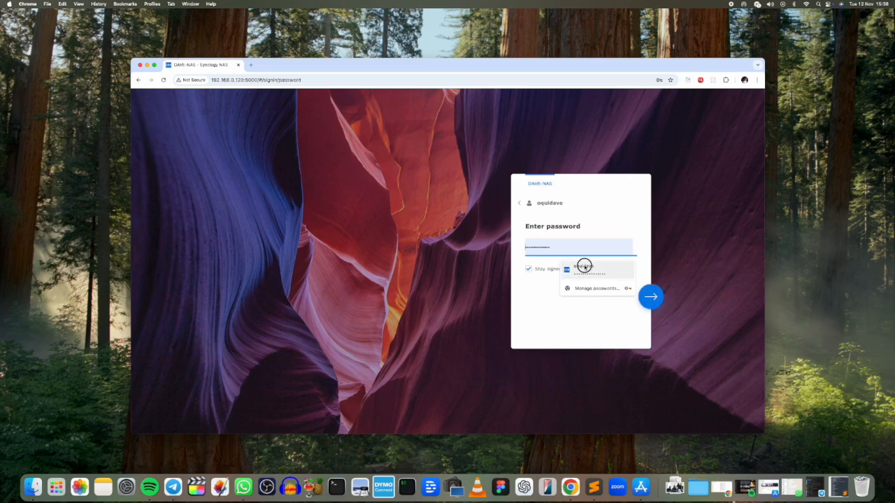
left_click(650, 297)
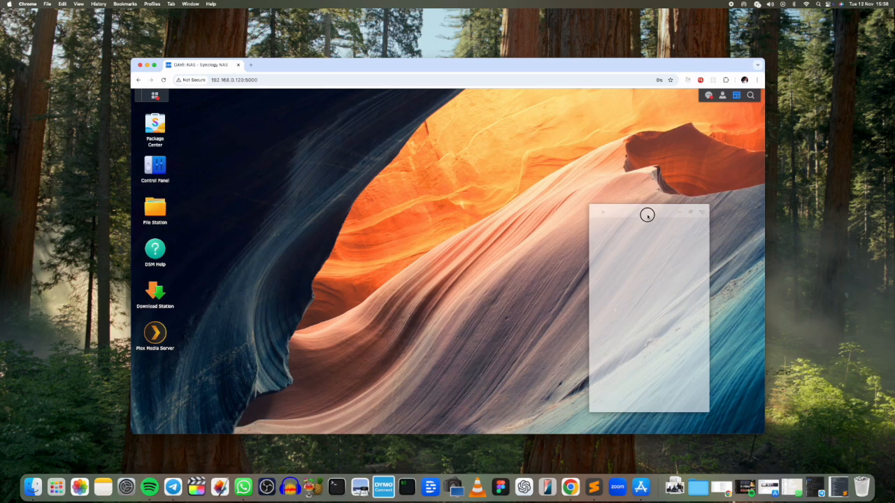
left_click_drag(646, 212, 706, 224)
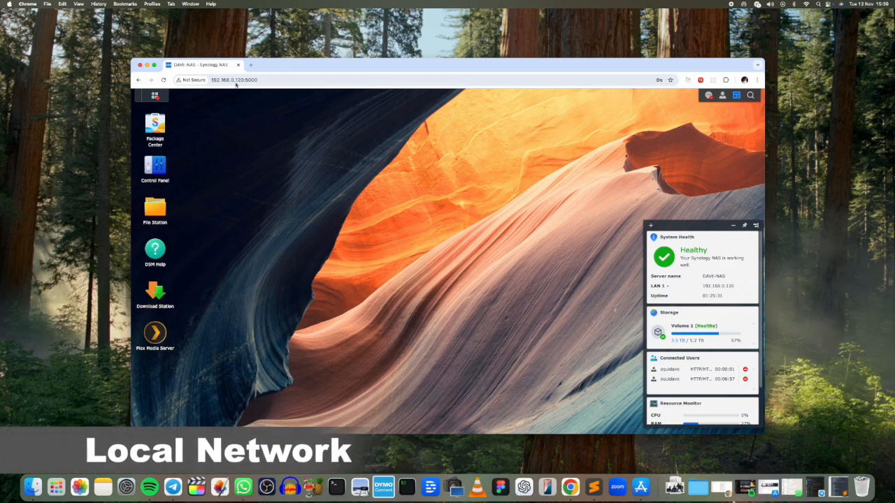
left_click(234, 80)
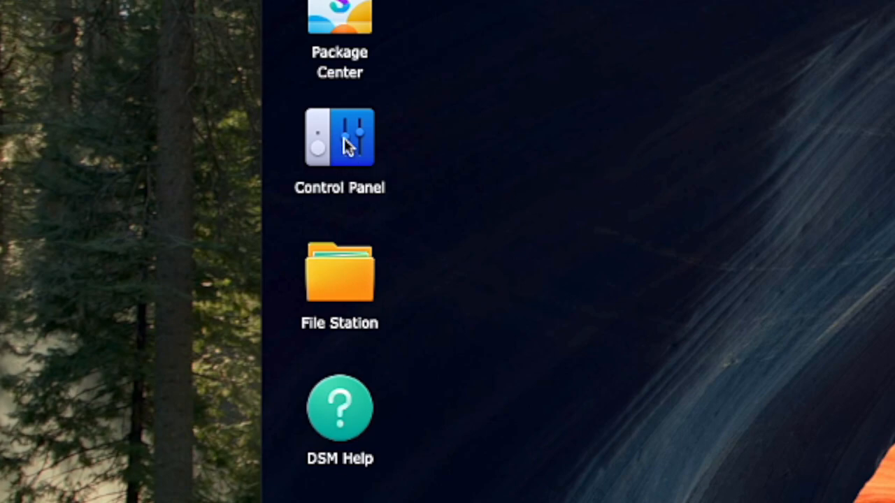
Go to Control Panel > External Access to reach the QuickConnect settings.
left_click(340, 137)
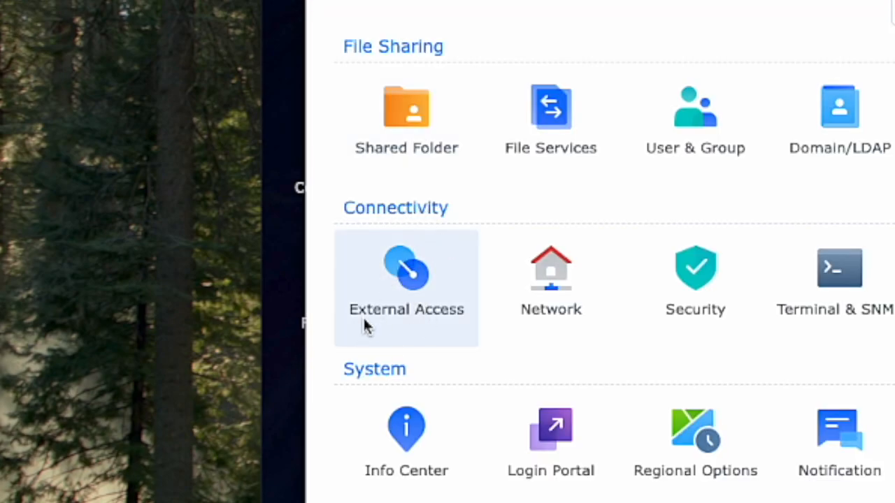
mouse_move(395, 320)
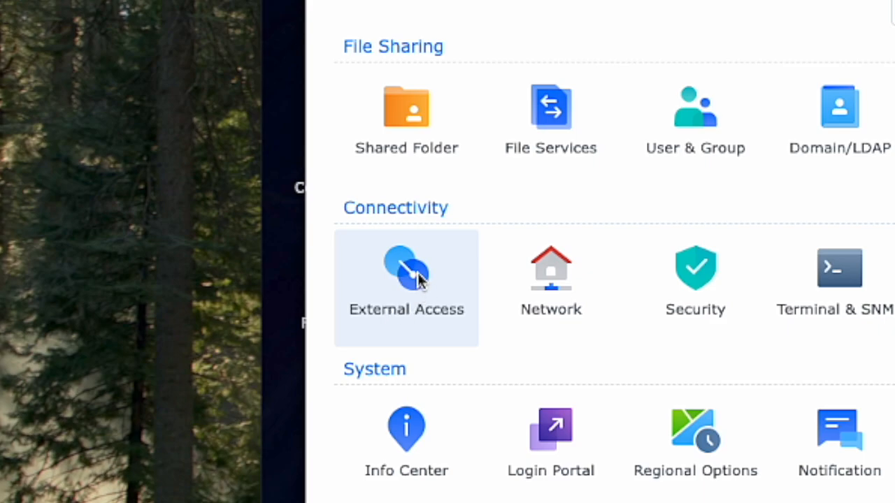
left_click(406, 273)
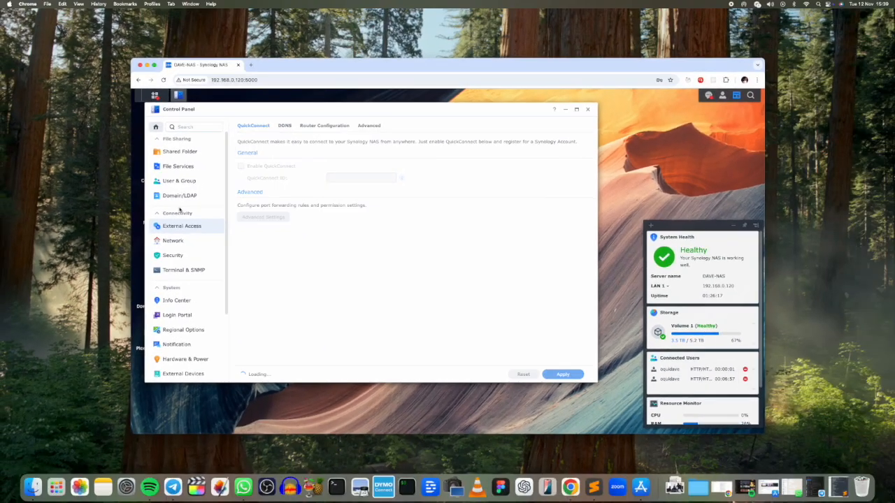
left_click(241, 165)
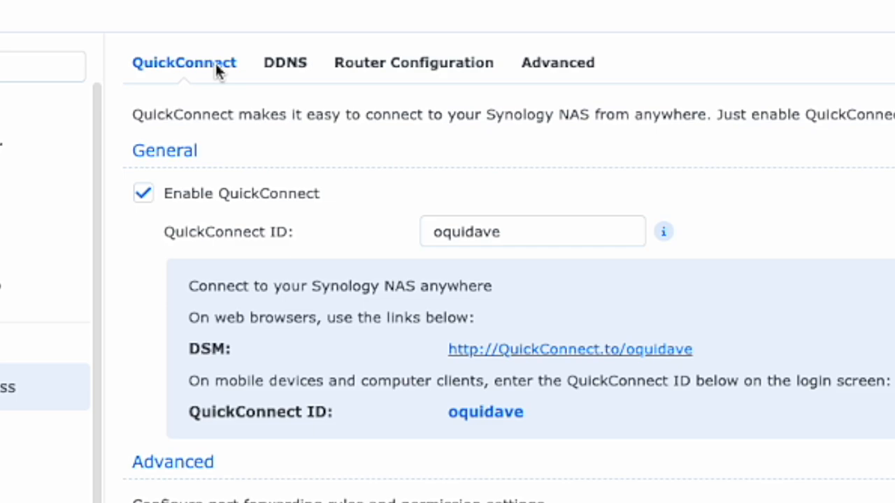
mouse_move(388, 122)
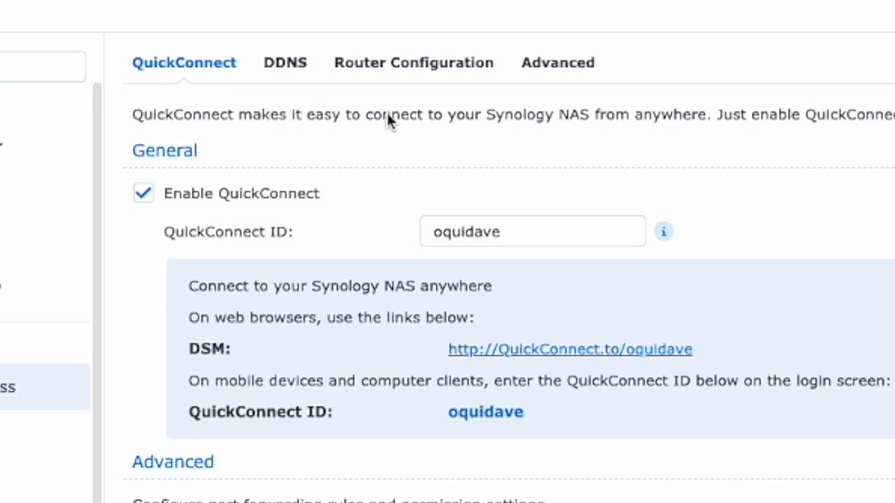
mouse_move(624, 124)
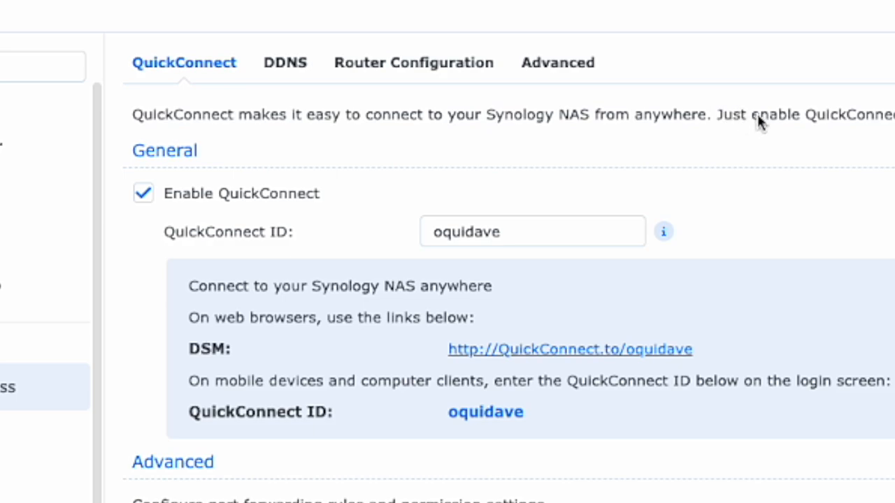
mouse_move(818, 125)
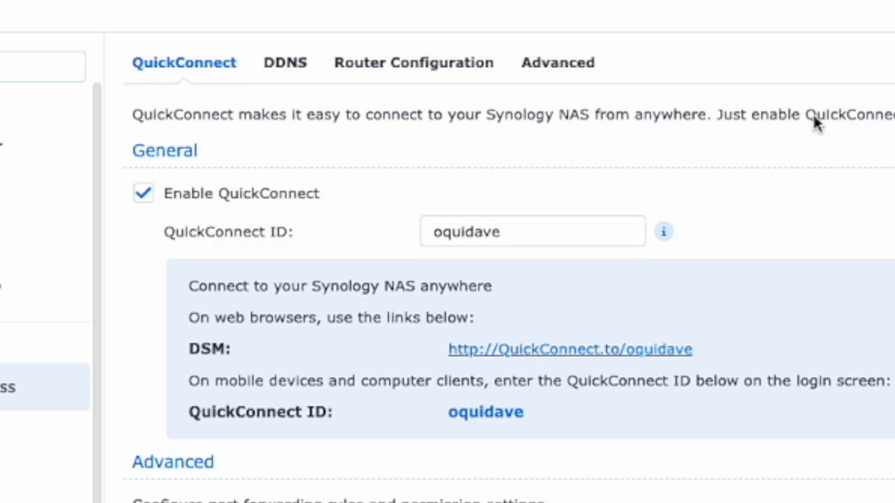
mouse_move(805, 126)
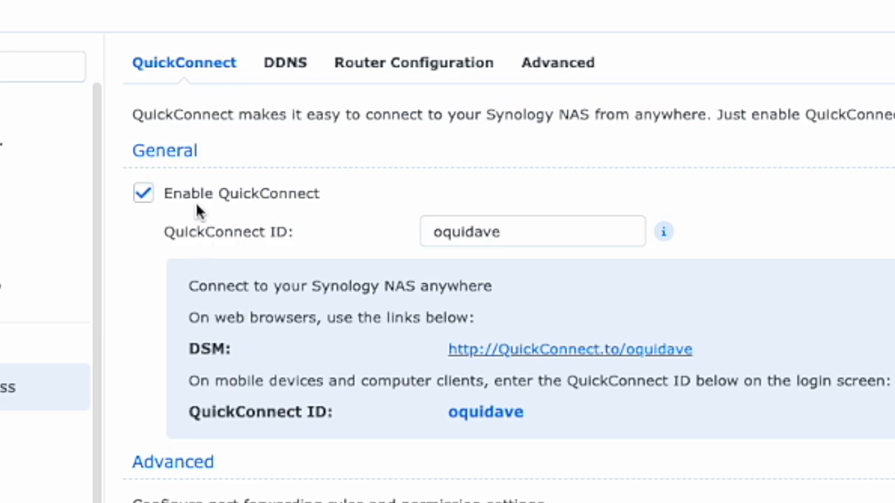
mouse_move(194, 201)
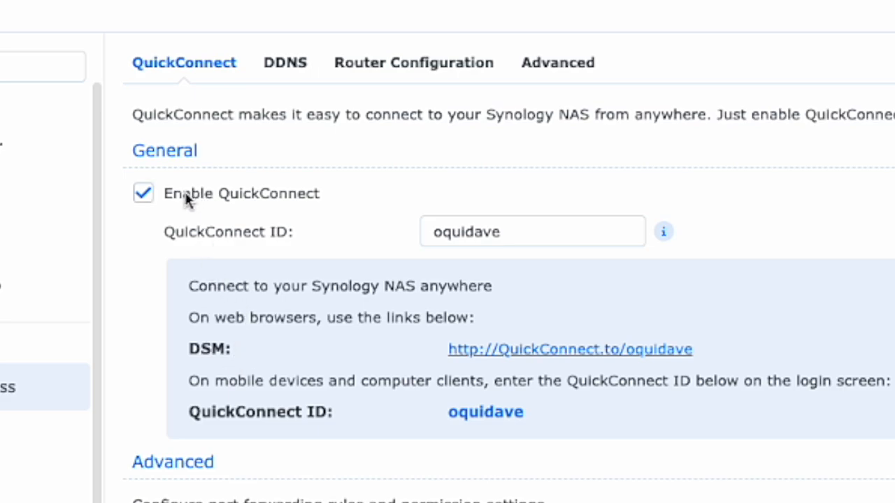
mouse_move(221, 196)
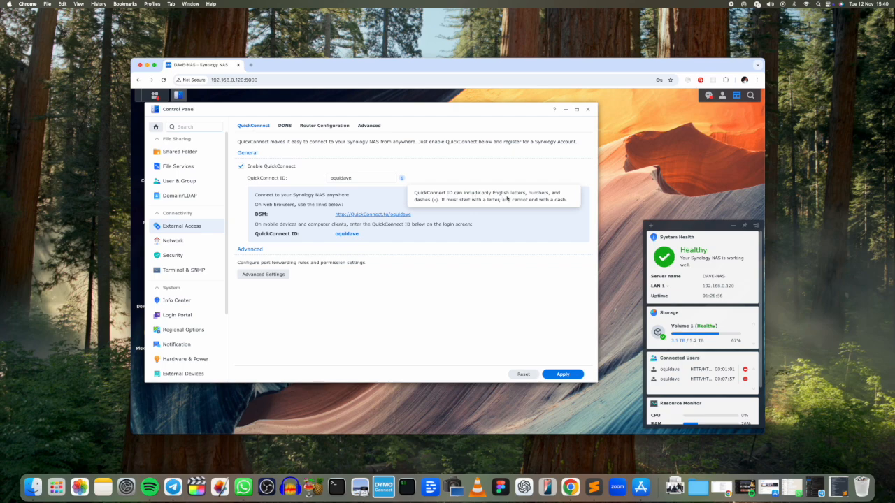
mouse_move(433, 202)
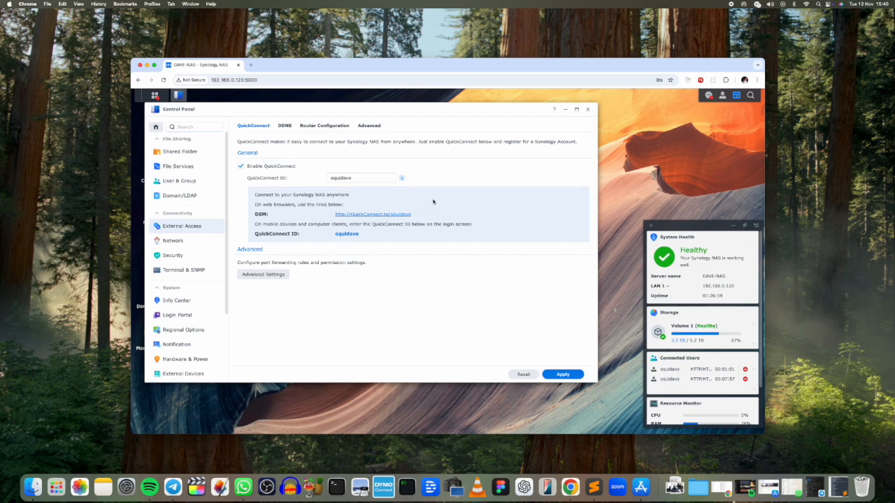
mouse_move(401, 177)
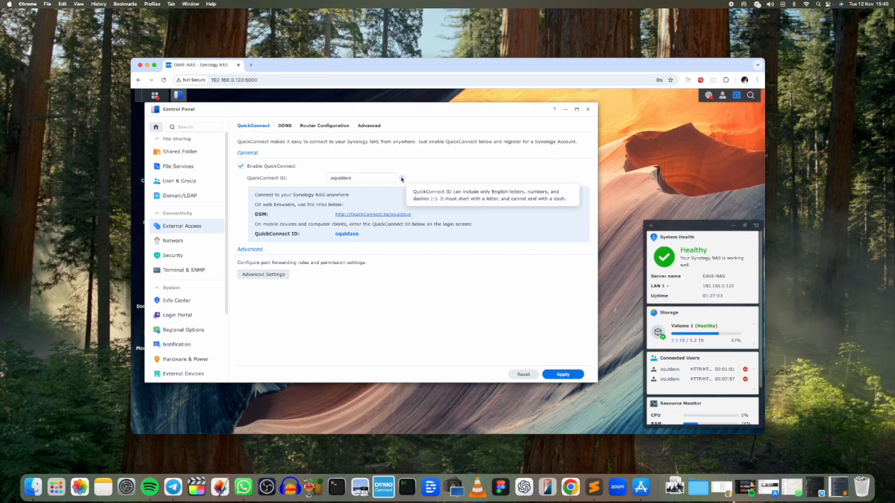
mouse_move(361, 193)
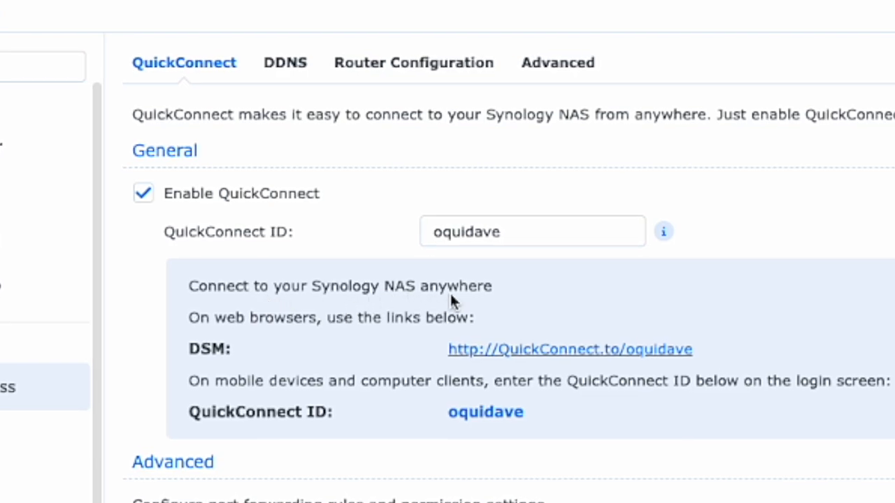
mouse_move(297, 340)
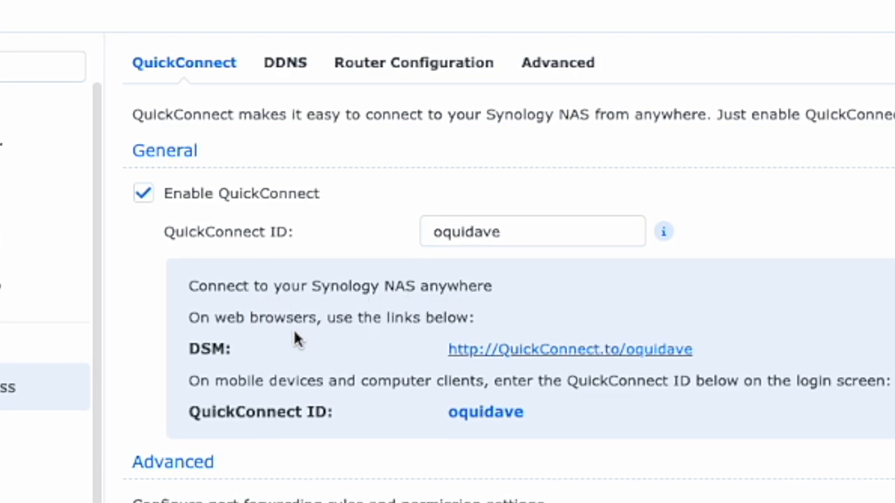
mouse_move(516, 358)
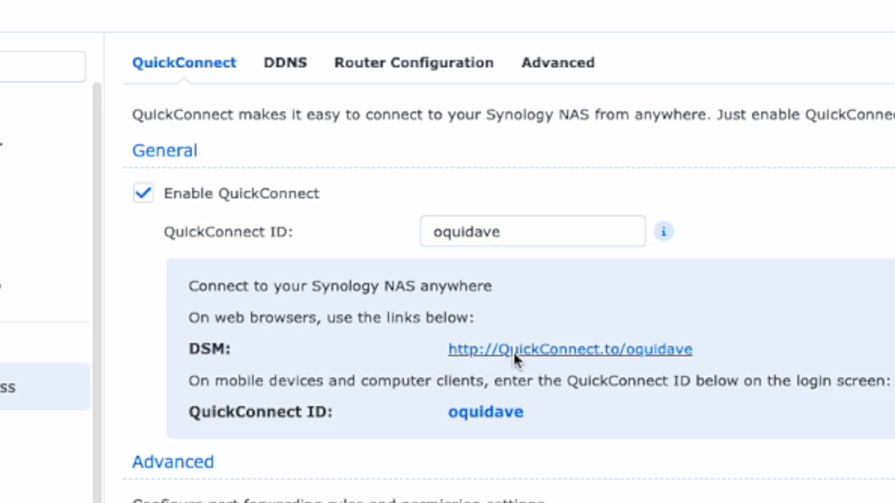
mouse_move(548, 364)
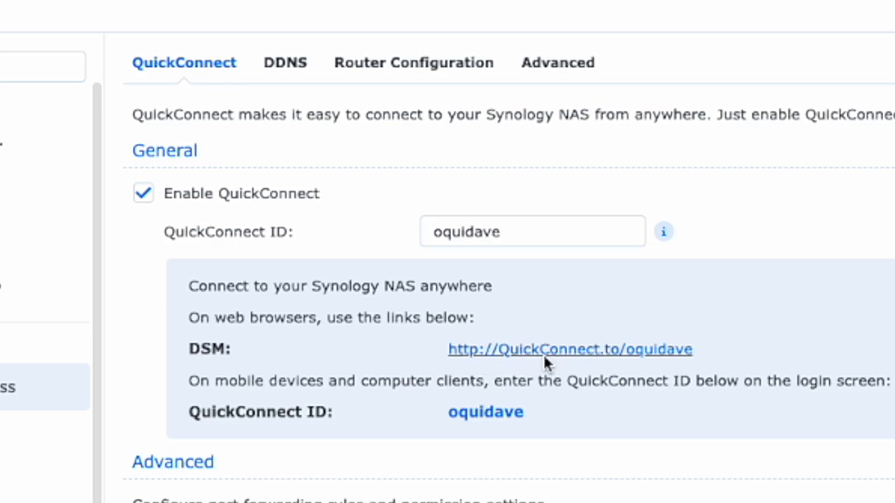
mouse_move(678, 321)
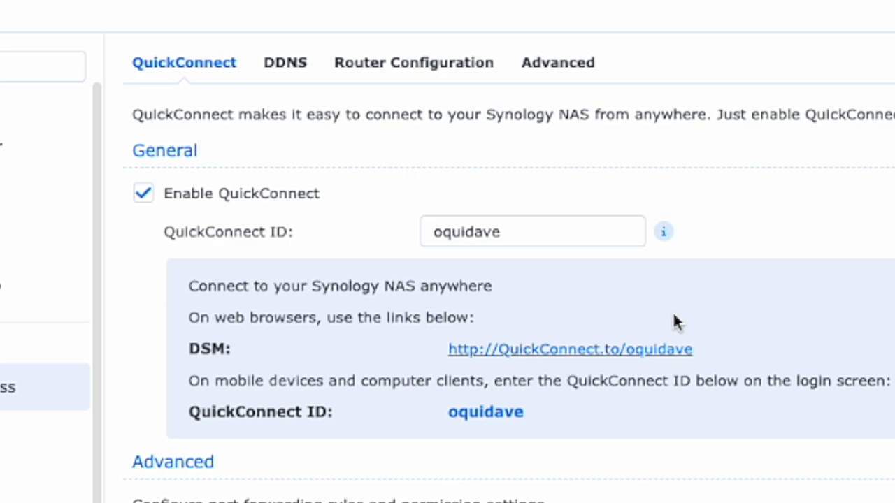
mouse_move(673, 330)
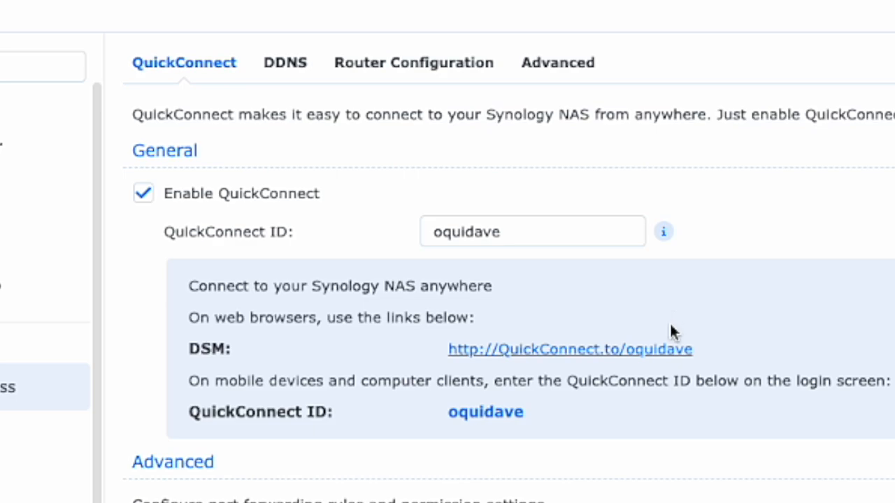
mouse_move(604, 355)
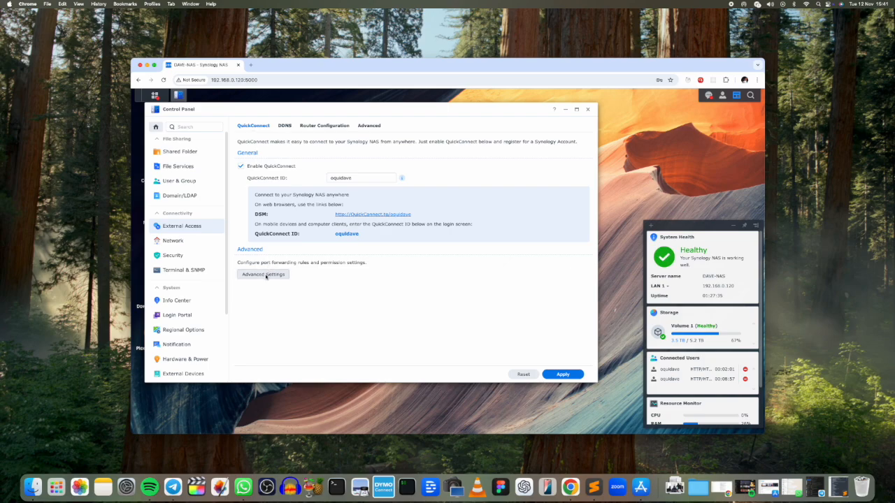
In Advanced Settings, keep relay service, automatic port forwarding and all permissions on, and confirm.
left_click(263, 274)
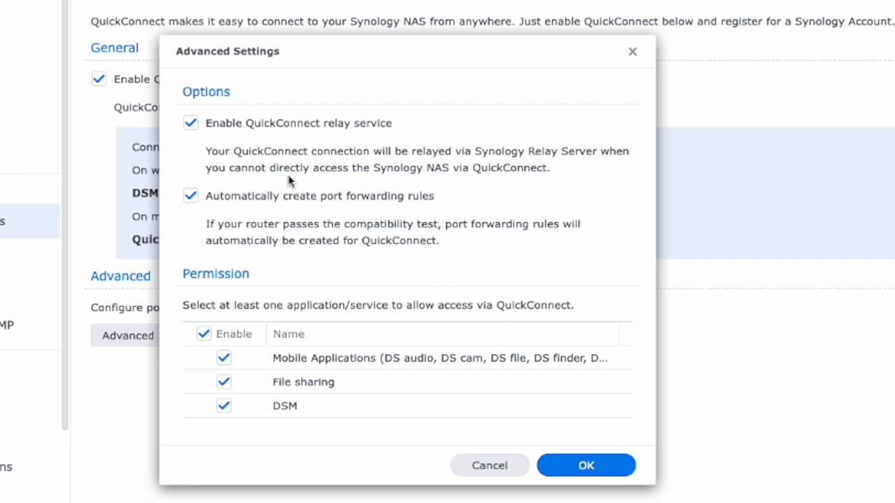
mouse_move(336, 231)
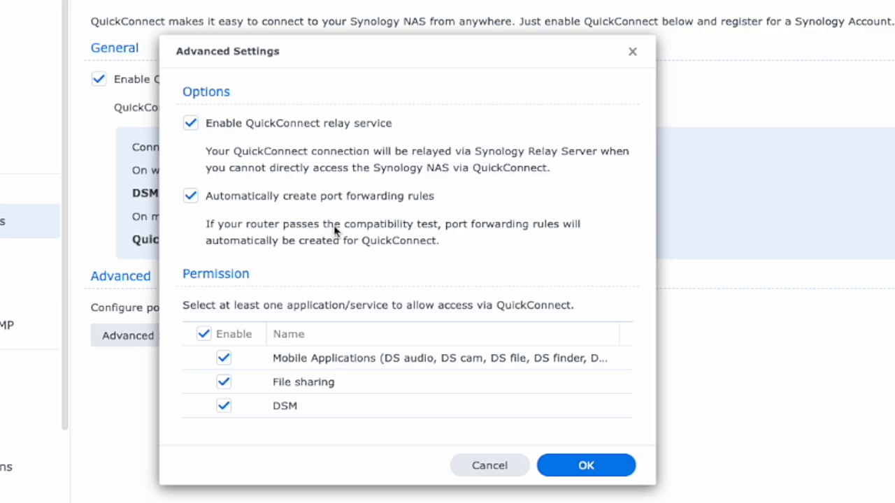
mouse_move(403, 241)
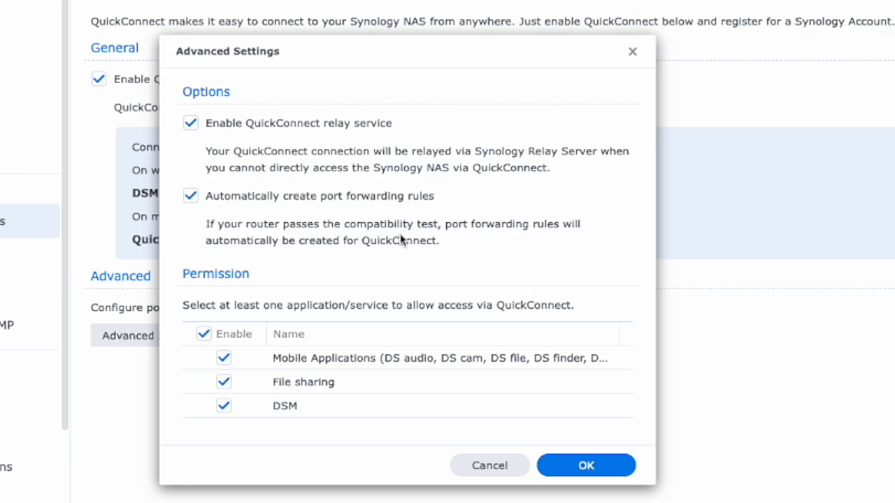
mouse_move(474, 229)
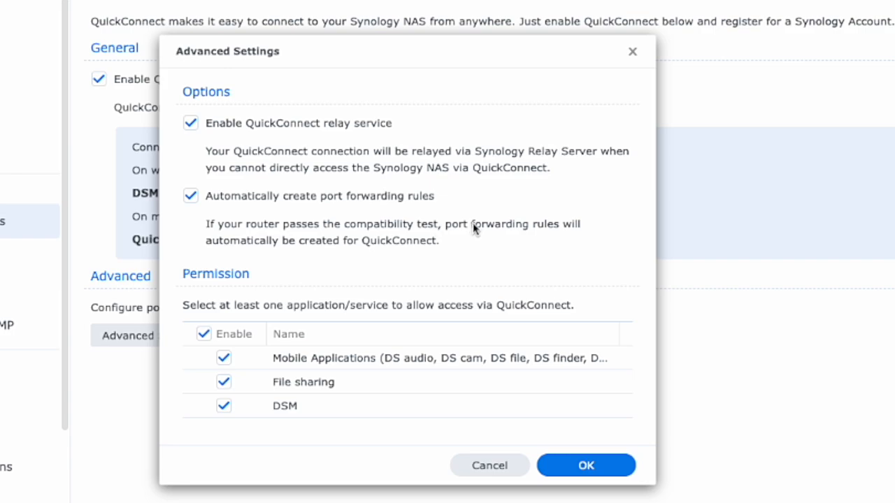
mouse_move(371, 249)
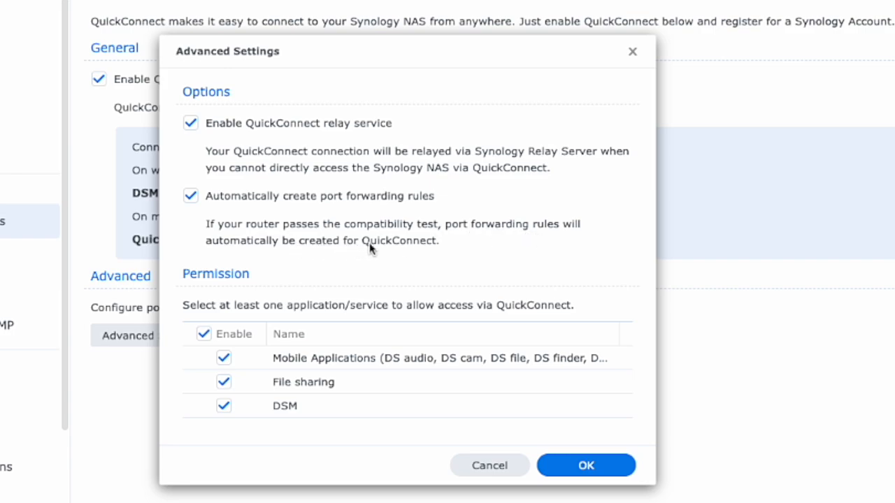
mouse_move(497, 314)
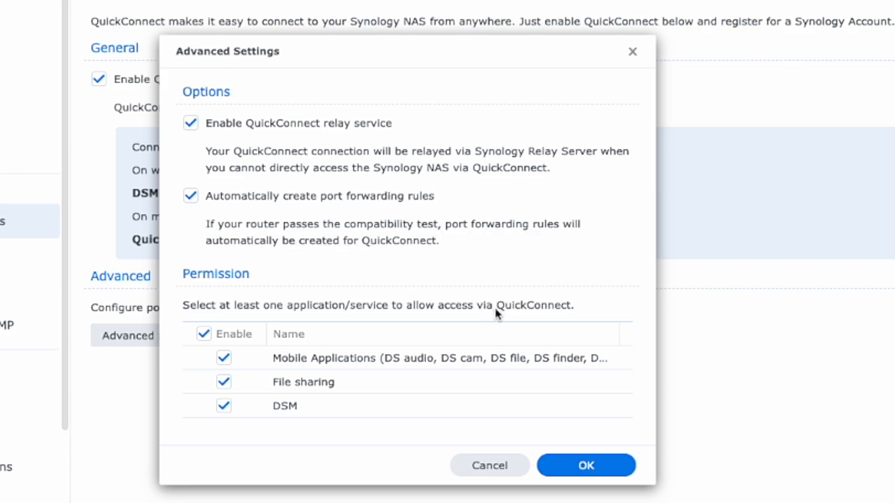
left_click(586, 464)
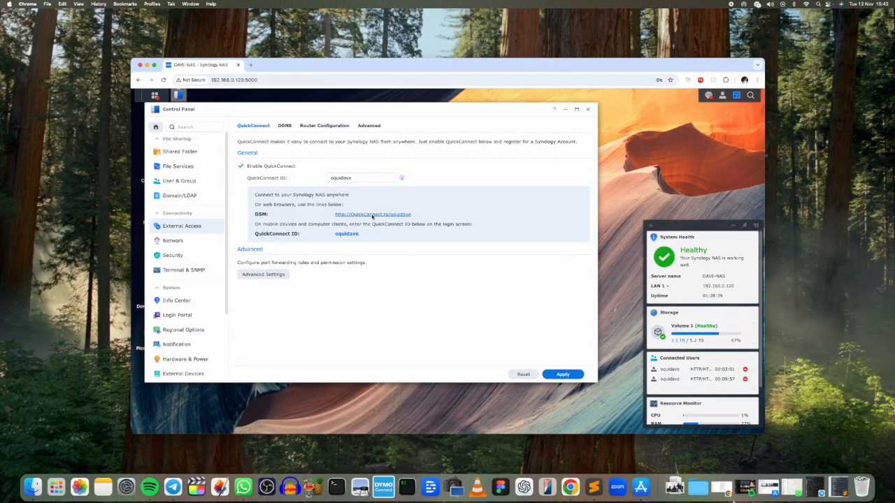
Launch DSM in a new browser tab through the QuickConnect link.
left_click(372, 214)
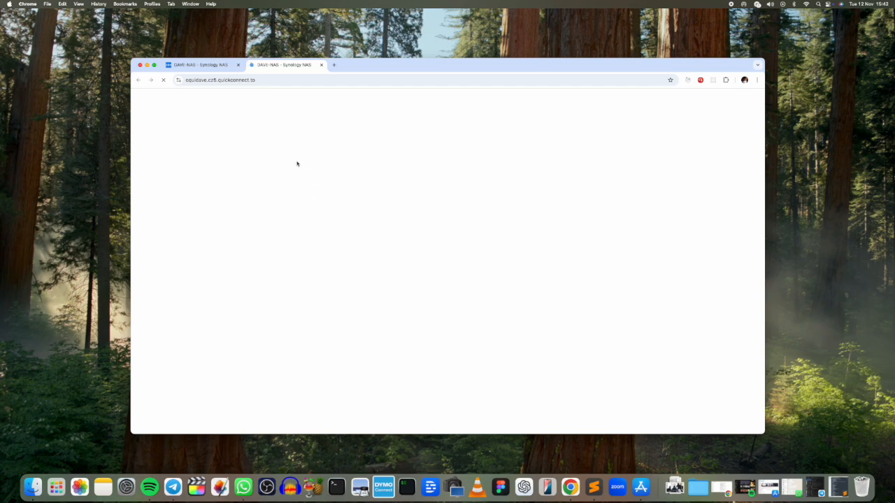
mouse_move(199, 96)
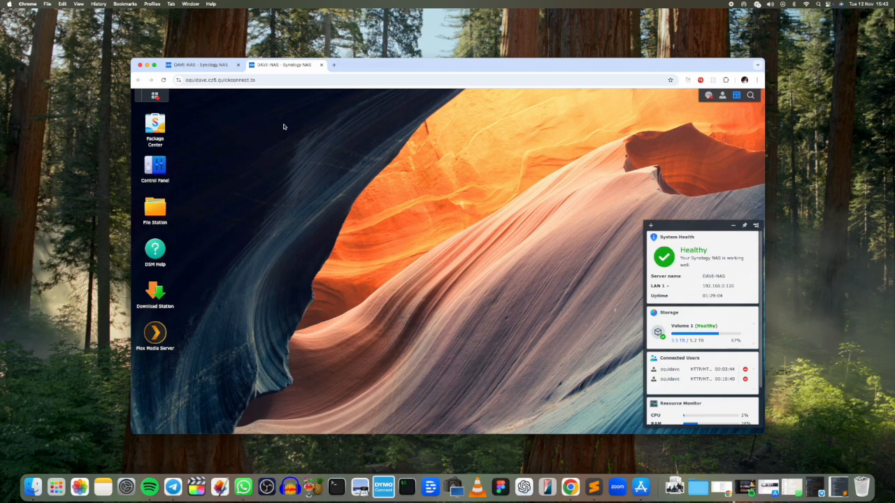
mouse_move(277, 87)
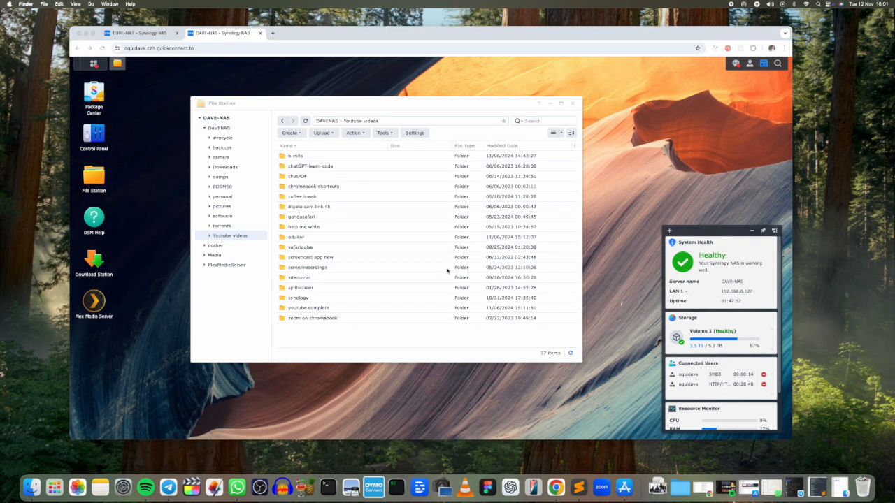
mouse_move(238, 209)
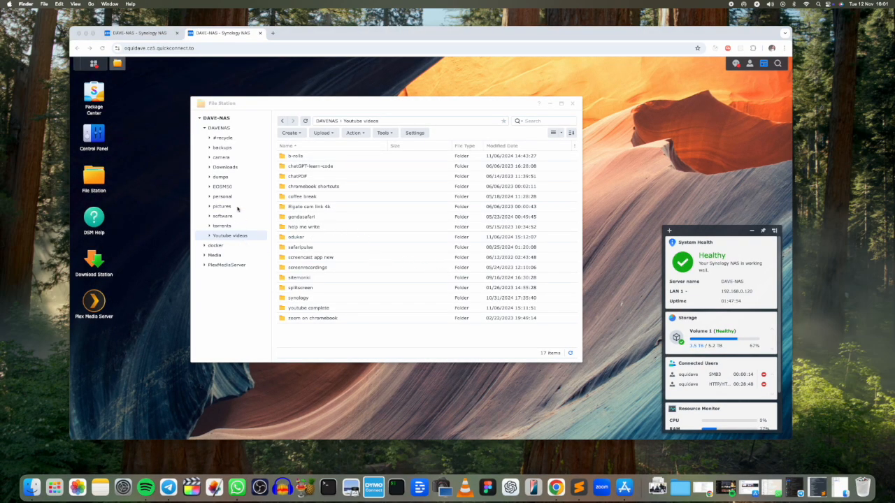
Browse to the dumps folder in File Station and download its CSV file to the computer.
left_click(221, 157)
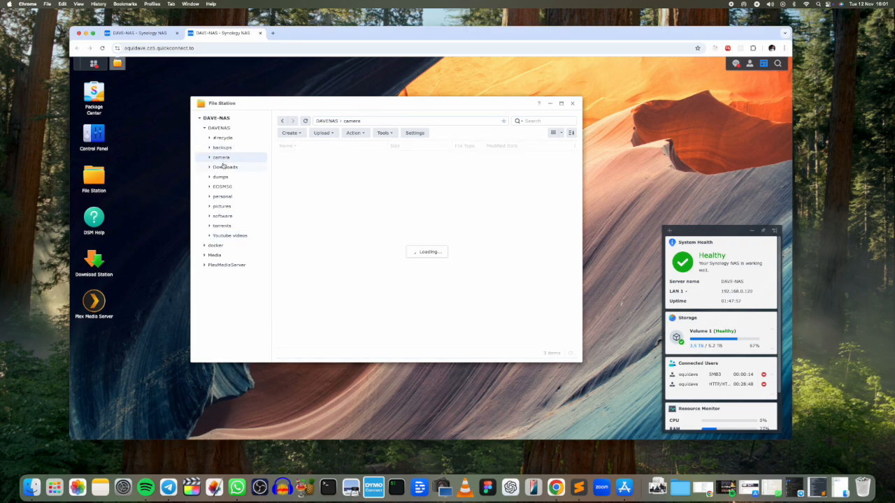
left_click(221, 176)
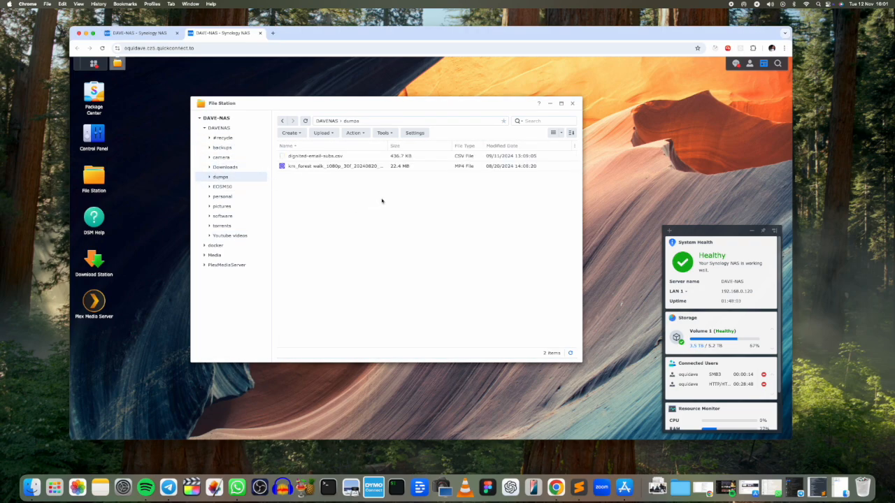
mouse_move(352, 176)
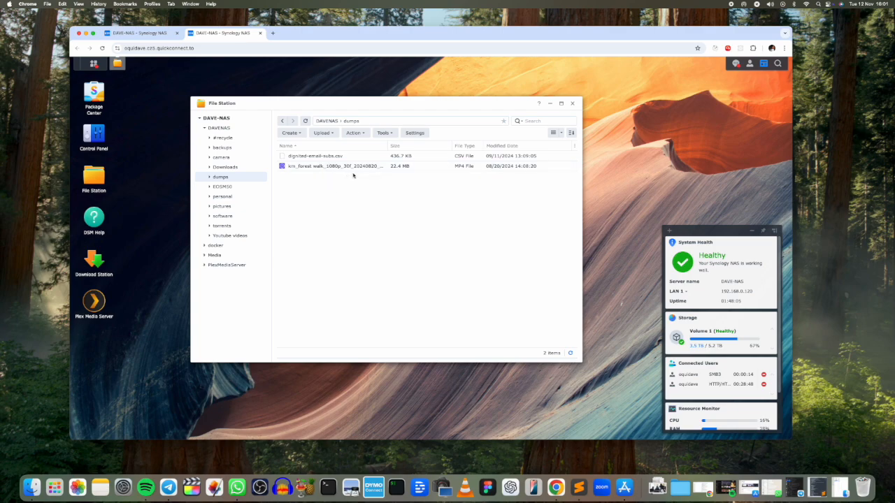
right_click(314, 155)
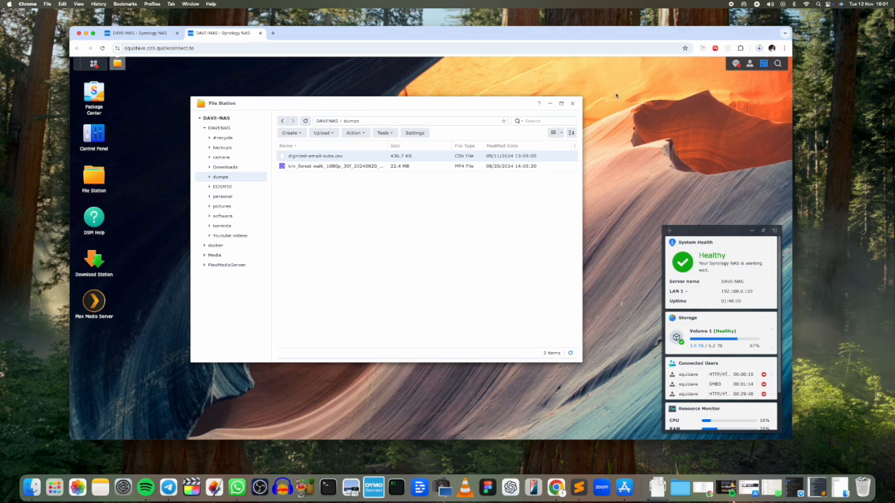
left_click(760, 48)
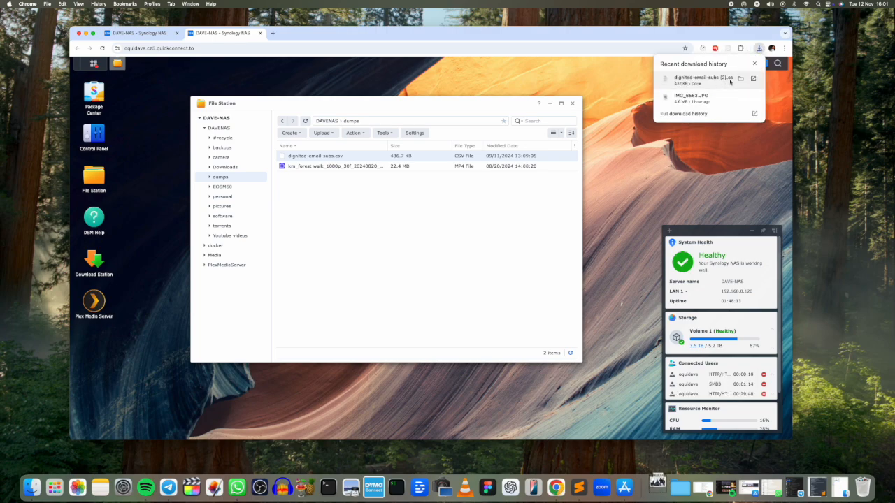
left_click(356, 109)
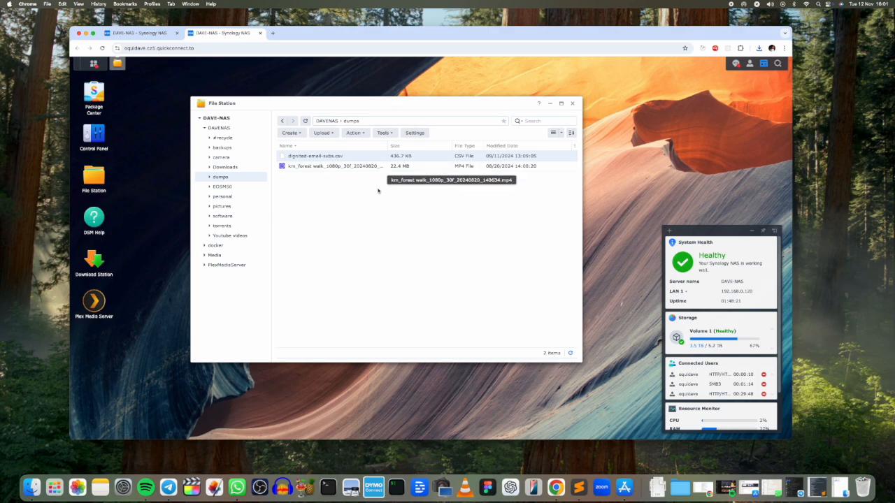
mouse_move(719, 456)
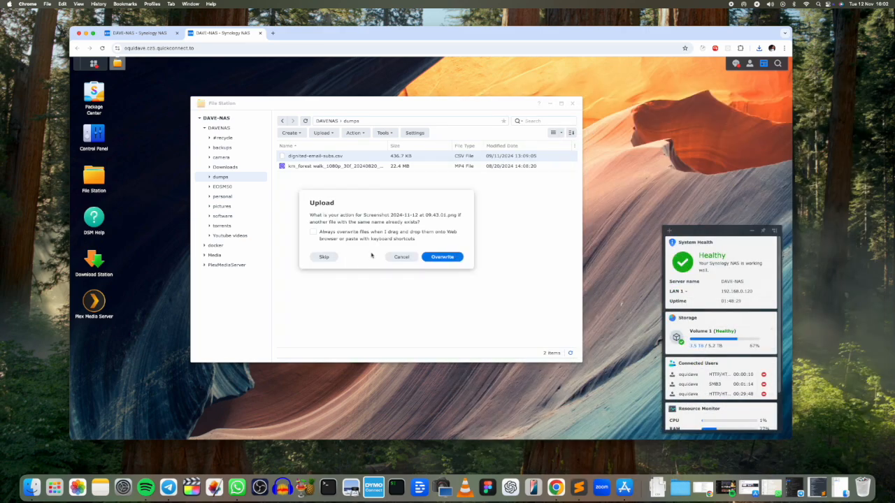
Upload the screenshot into dumps, skipping the existing same-named file.
left_click(325, 258)
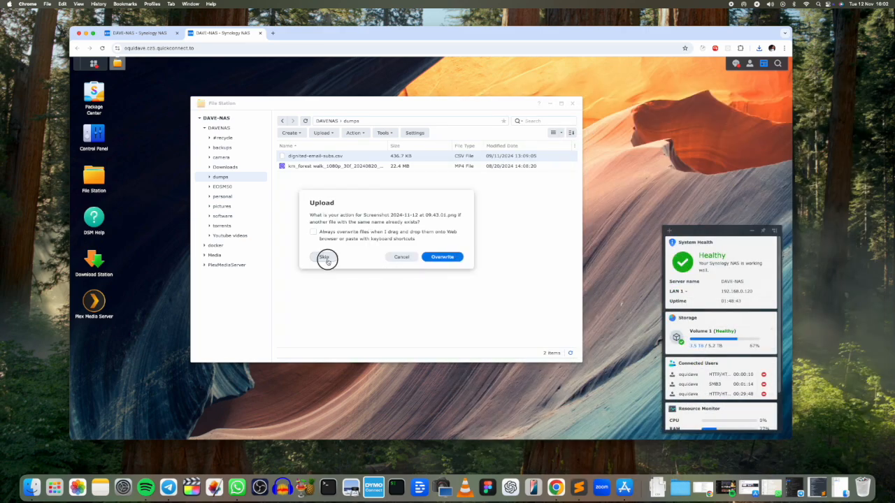